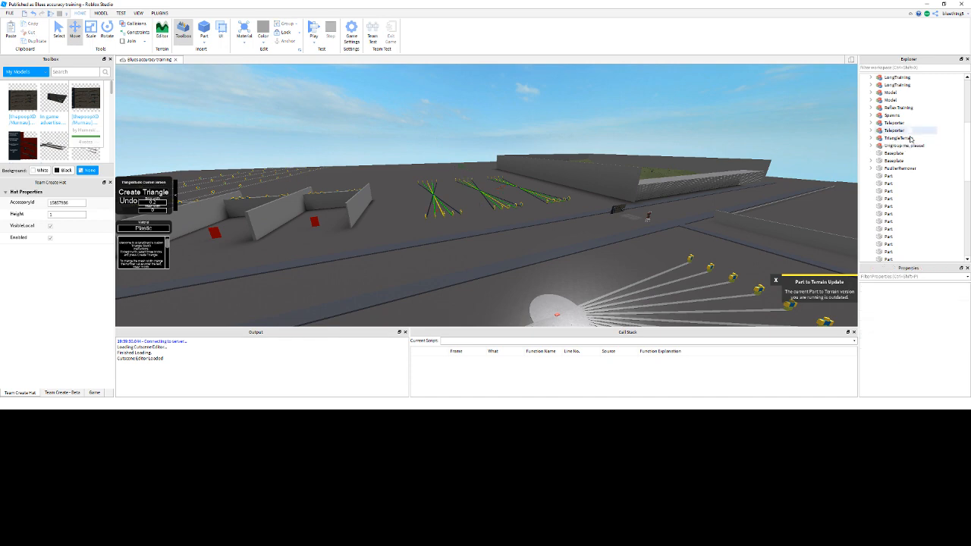
Expand the gun system model in Workspace to show its child folders
{"action": "left_click", "coordinate": [904, 145]}
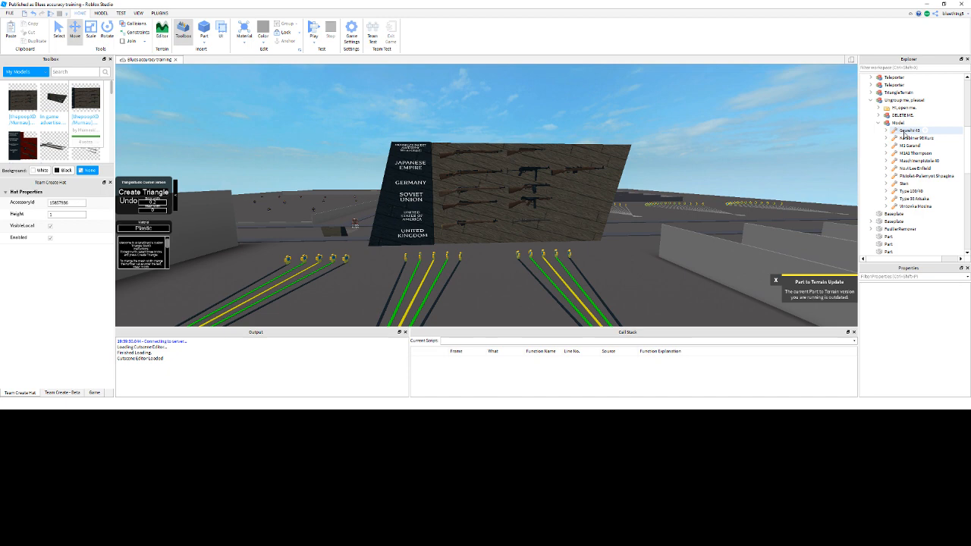
Cut the gun tool from the model and paste it into StarterPack
{"action": "left_click", "coordinate": [901, 130]}
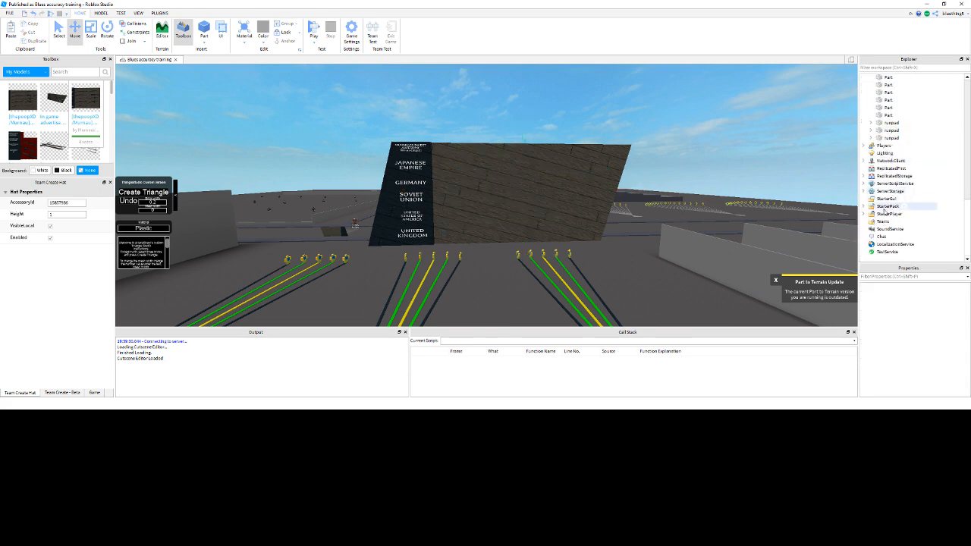
{"action": "right_click", "coordinate": [887, 207]}
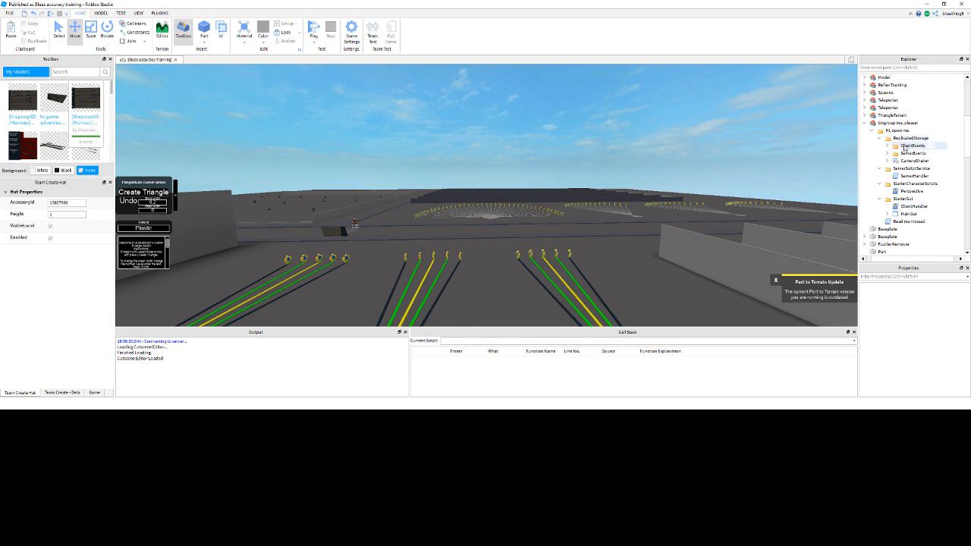
Select the model's replicated assets for moving into ReplicatedStorage
{"action": "left_click", "coordinate": [907, 145]}
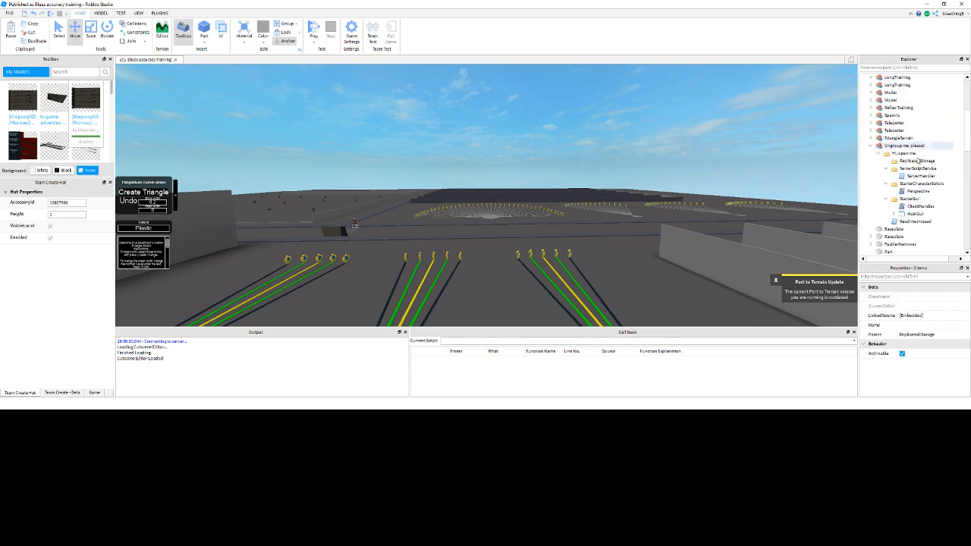
Paste the server scripts into ServerScriptService, then select the GUI items for StarterGui
{"action": "left_click", "coordinate": [904, 176]}
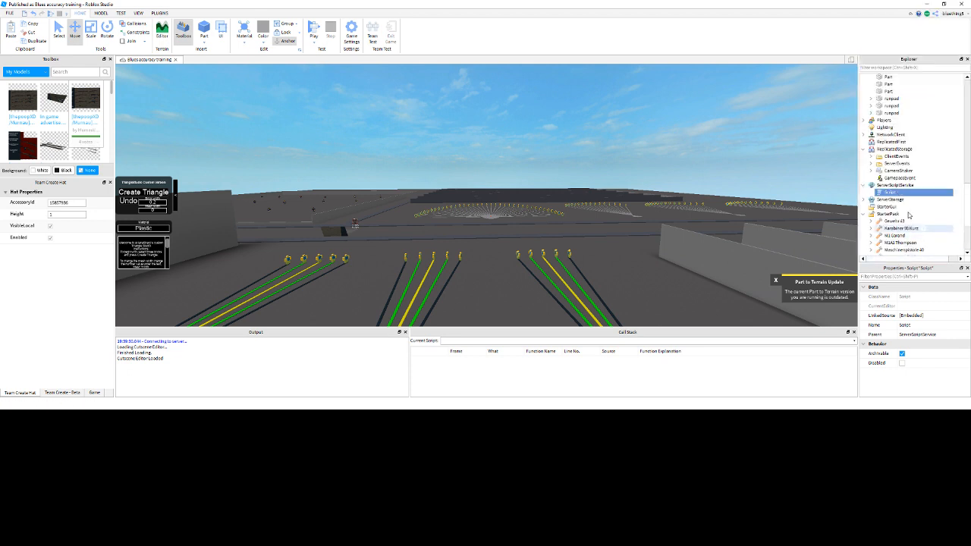
{"action": "right_click", "coordinate": [892, 194]}
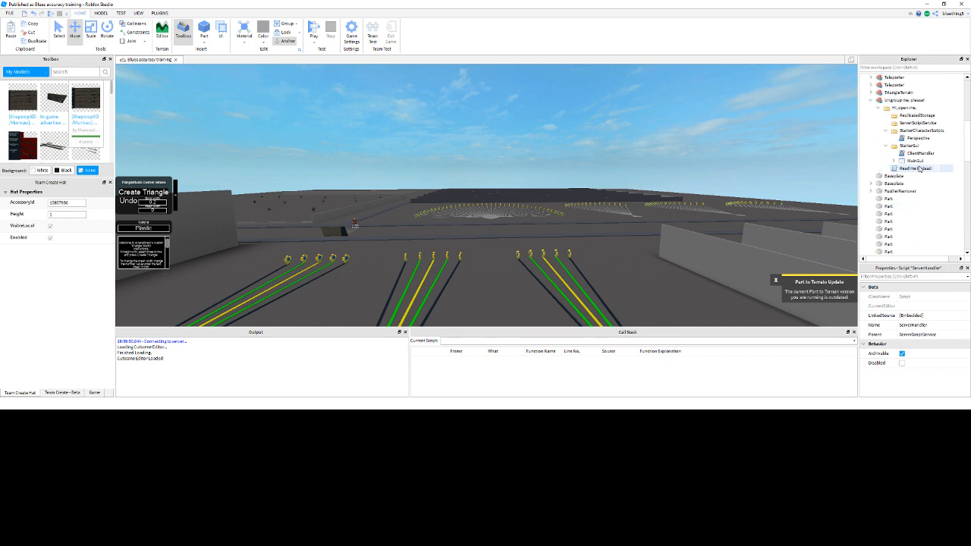
{"action": "left_click", "coordinate": [908, 206]}
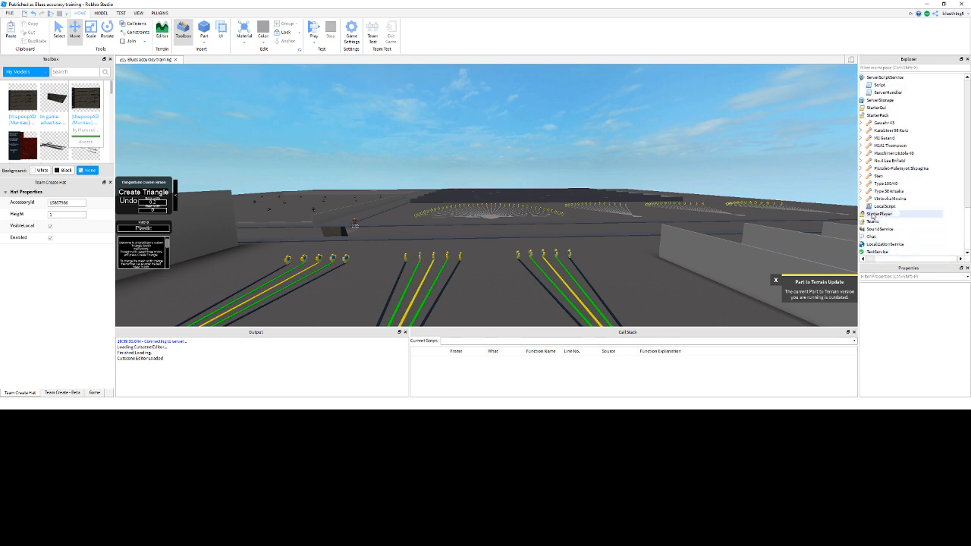
Paste the player scripts into StarterPlayer and remove the emptied gun system model
{"action": "left_click", "coordinate": [869, 212]}
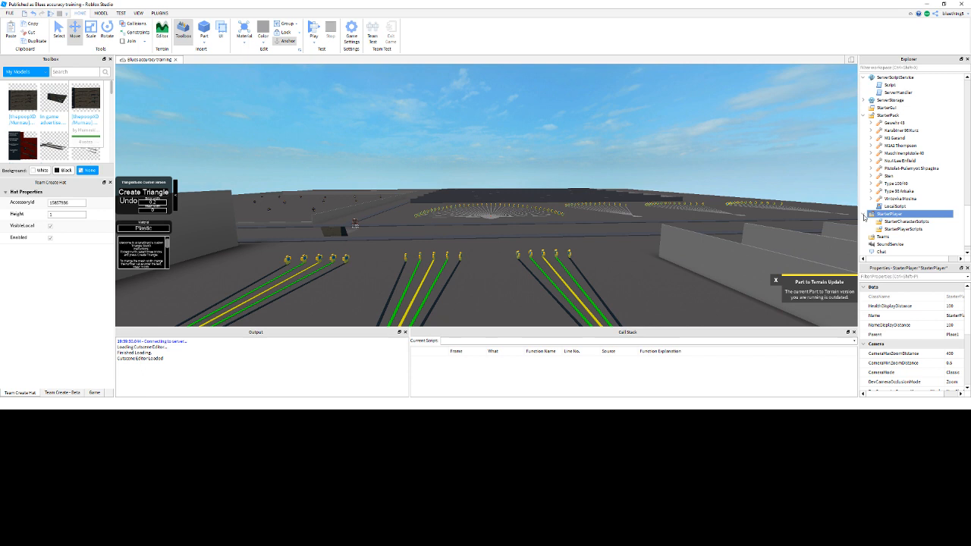
{"action": "right_click", "coordinate": [908, 222]}
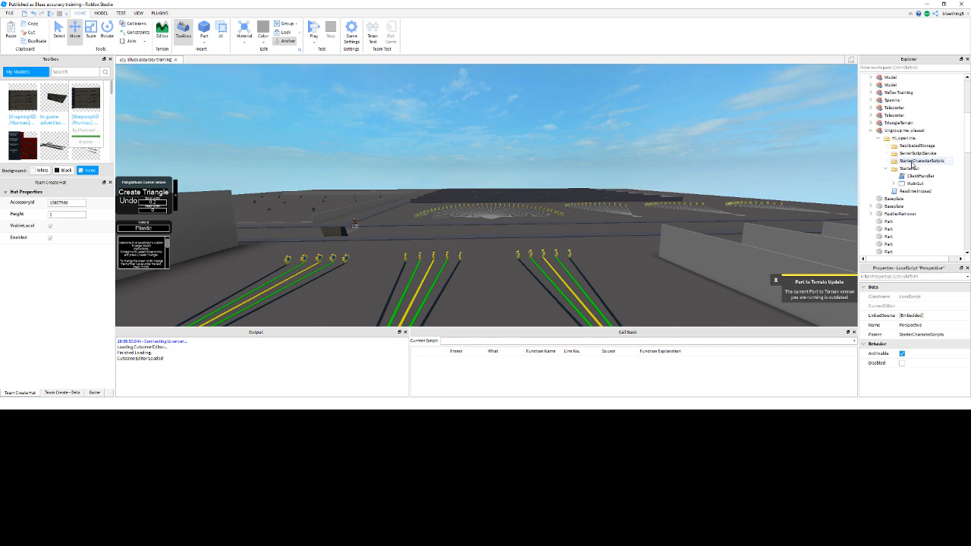
{"action": "left_click", "coordinate": [912, 184]}
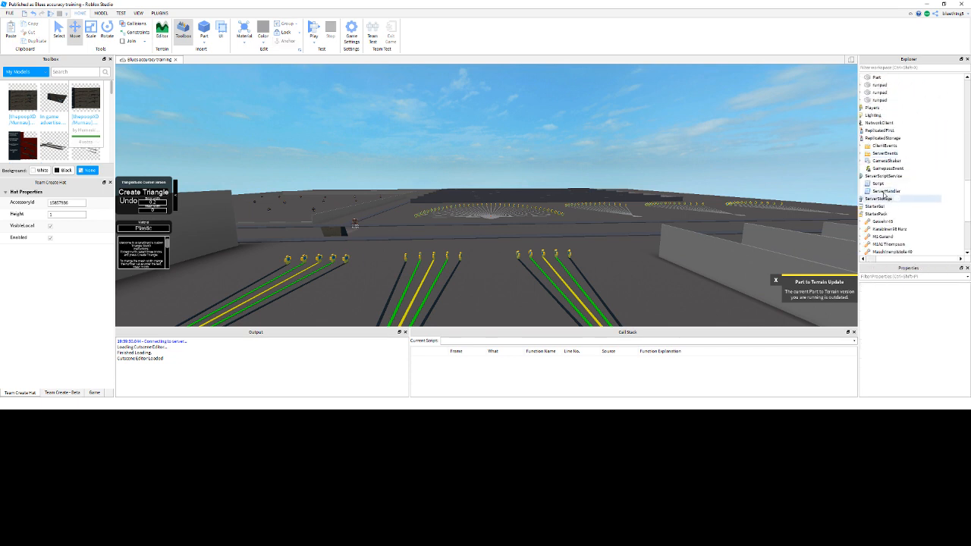
{"action": "right_click", "coordinate": [880, 199]}
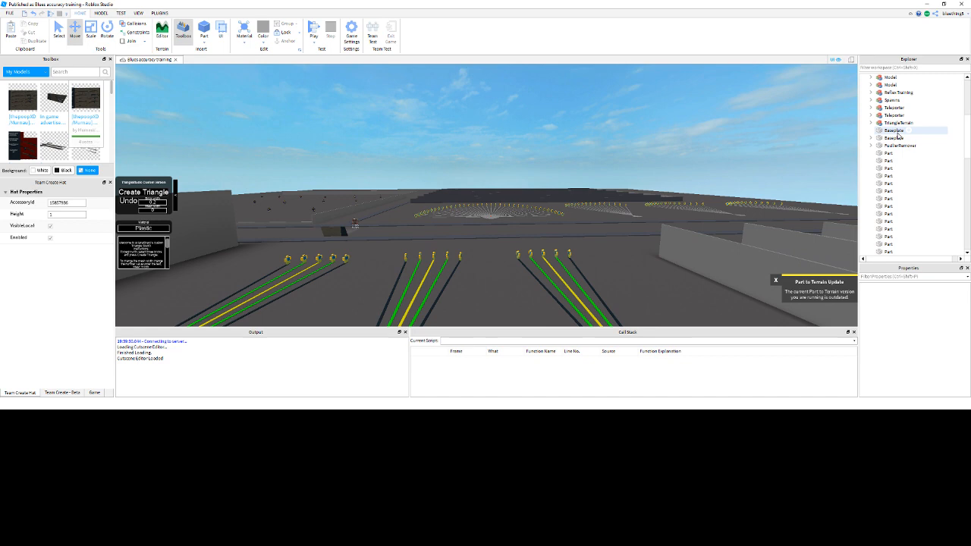
Bring up the Test tools ready to play-test the gun system
{"action": "left_click", "coordinate": [121, 13]}
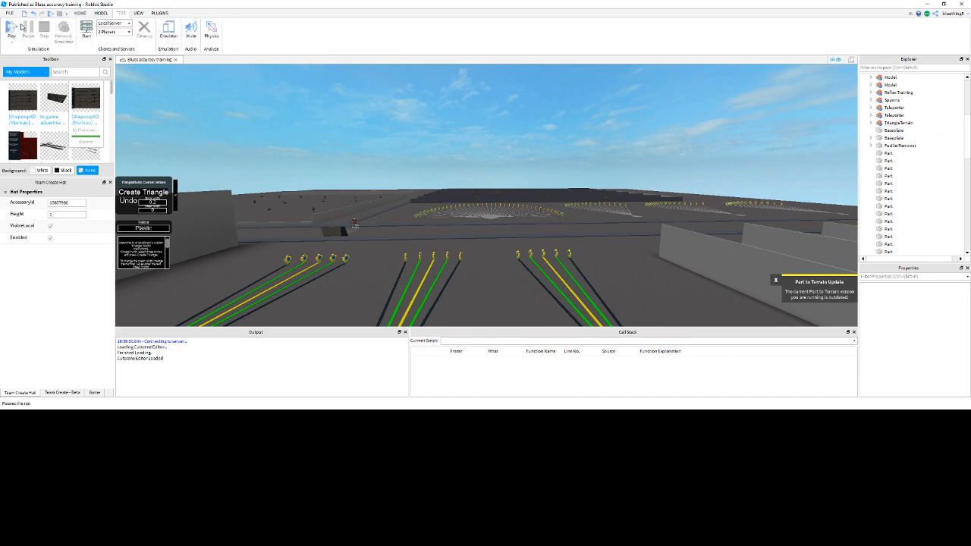